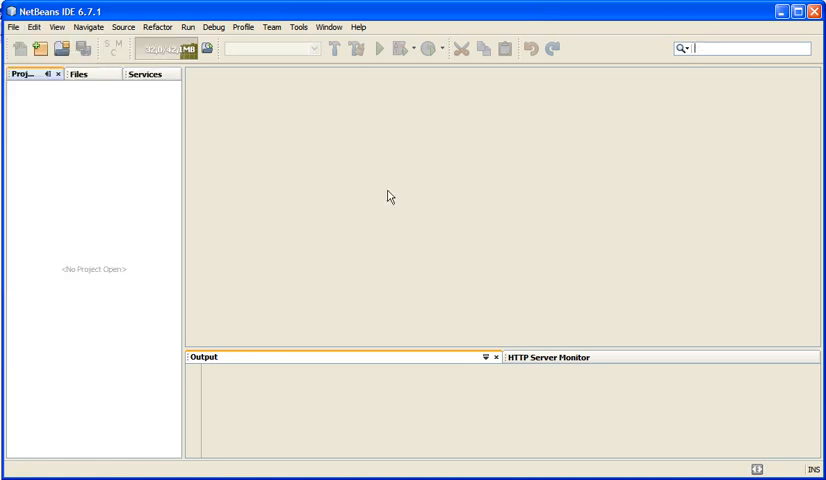
# Open the New Project wizard and choose the Java Application project type
pyautogui.click(18, 48)
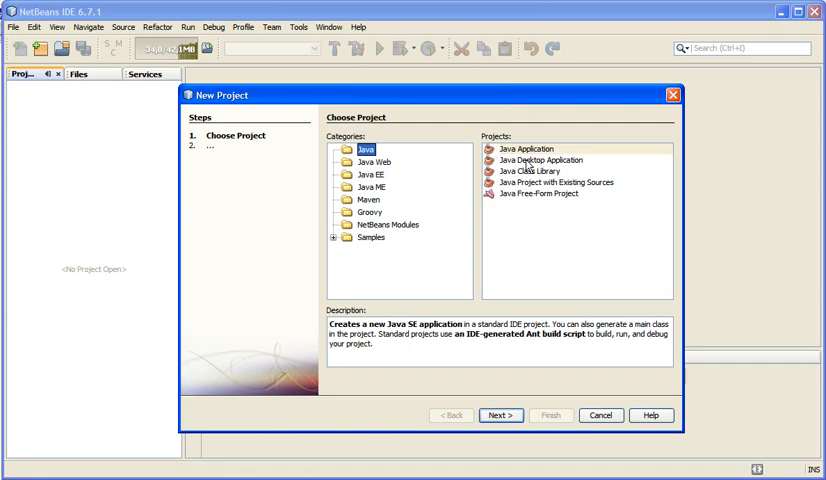
pyautogui.click(528, 148)
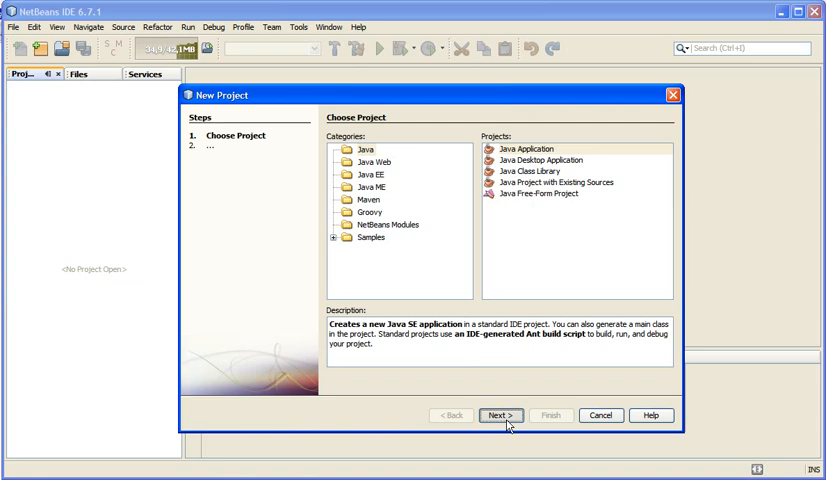
# Name the Java application project currencyClient2 and finish the wizard
pyautogui.click(505, 415)
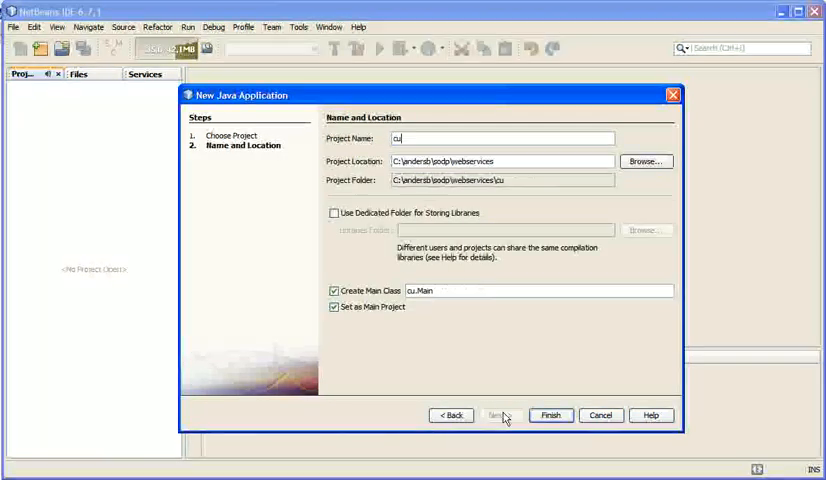
pyautogui.write('currencyClient2')
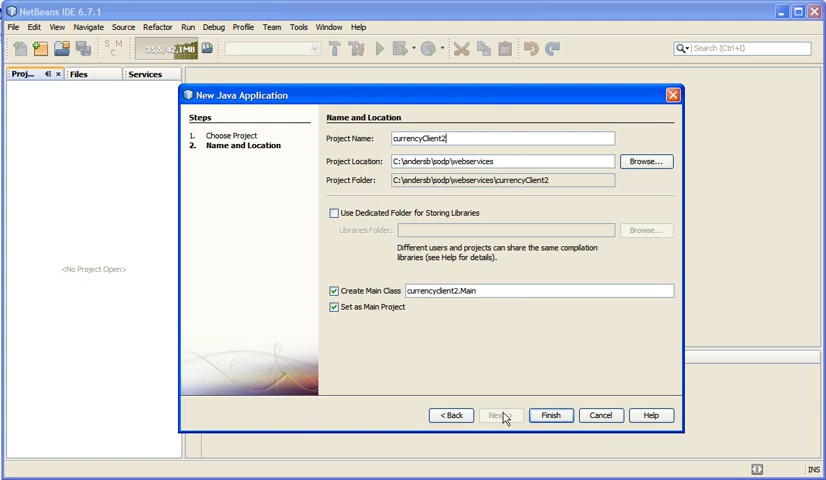
pyautogui.click(550, 414)
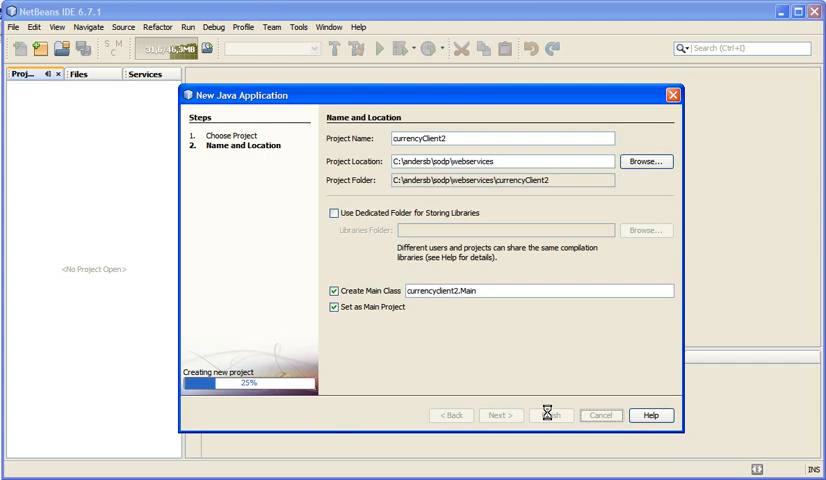
pyautogui.click(553, 414)
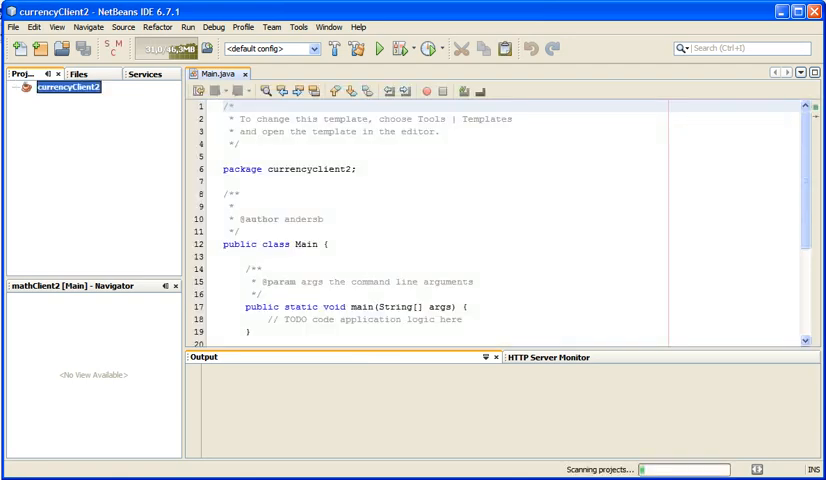
# Find the CurrencyConvertor WSDL URL on webservicex.net, then return to NetBeans
pyautogui.click(25, 94)
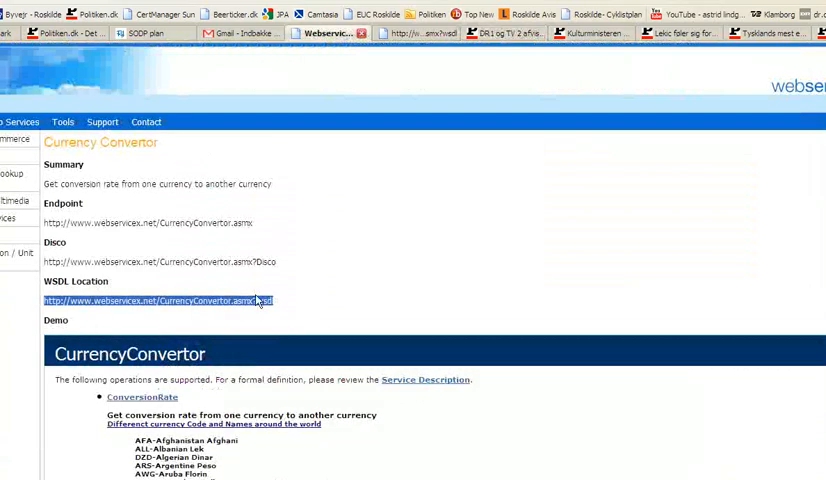
pyautogui.click(148, 35)
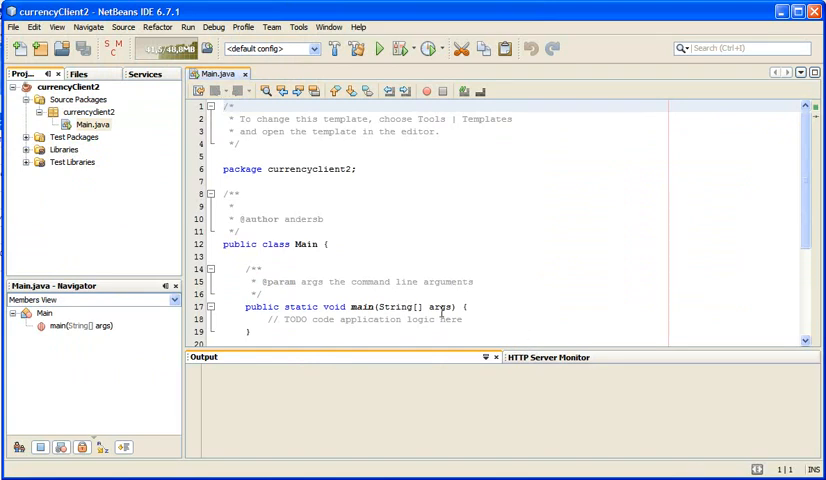
pyautogui.click(91, 124)
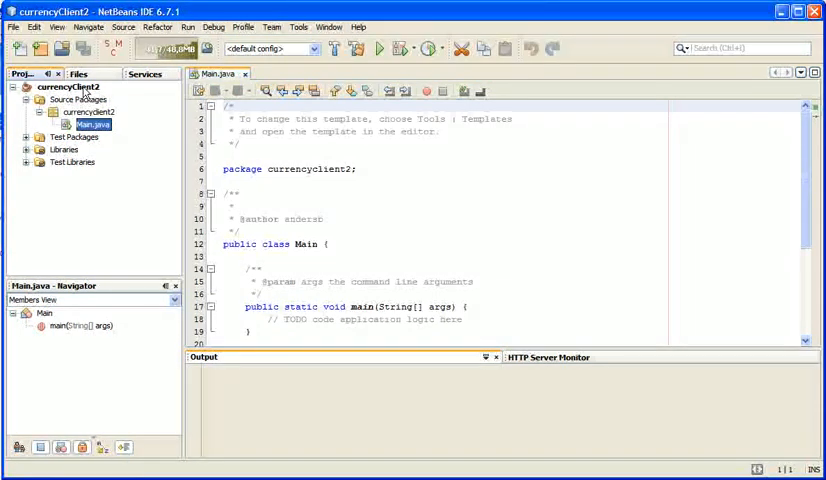
pyautogui.rightClick(72, 95)
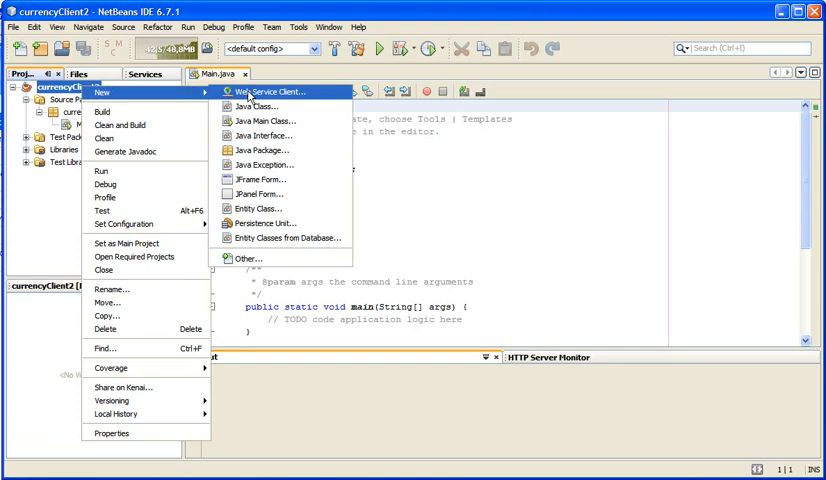
pyautogui.click(271, 92)
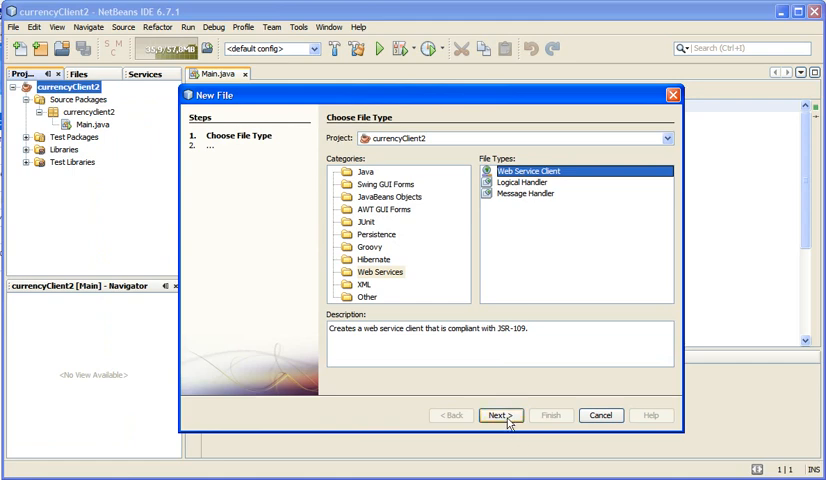
pyautogui.click(506, 415)
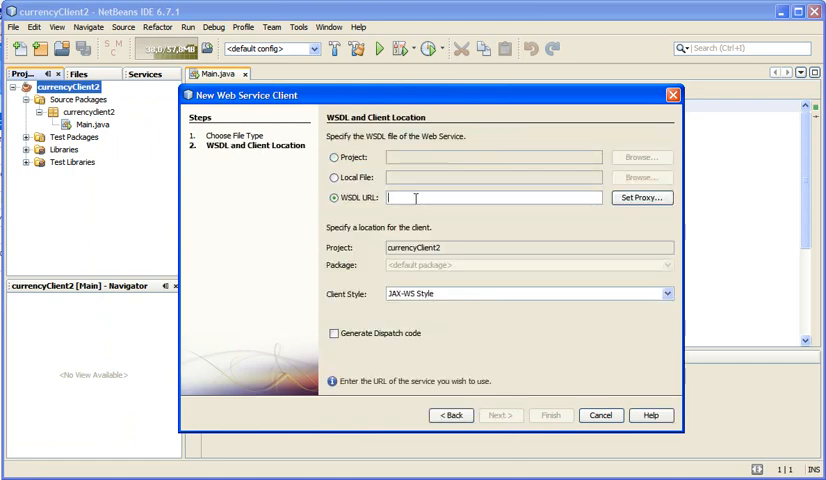
pyautogui.write('http://www.webservicex.net/CurrencyConvertor.asmx?wsdl')
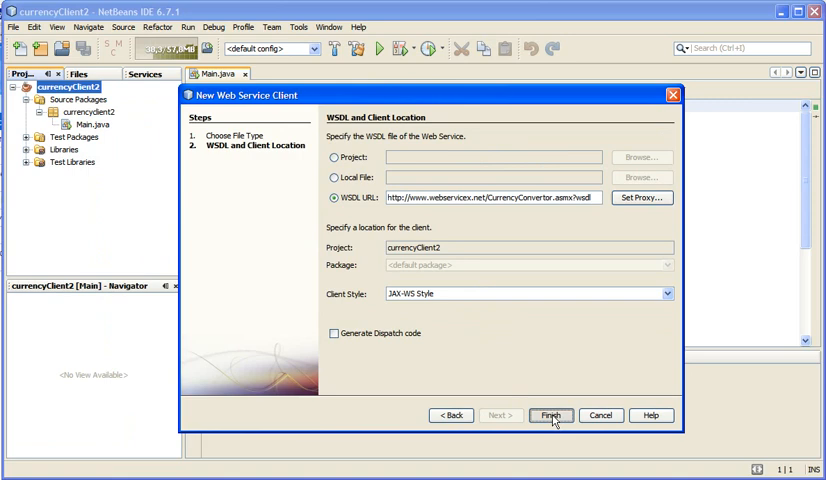
# Finish the wizard so wsimport generates CurrencyConvertor classes under net.webservicex
pyautogui.click(560, 415)
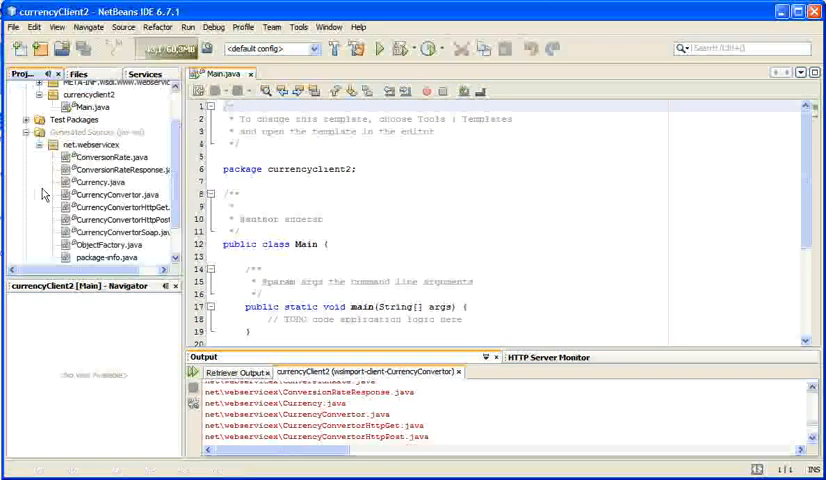
pyautogui.moveTo(107, 183)
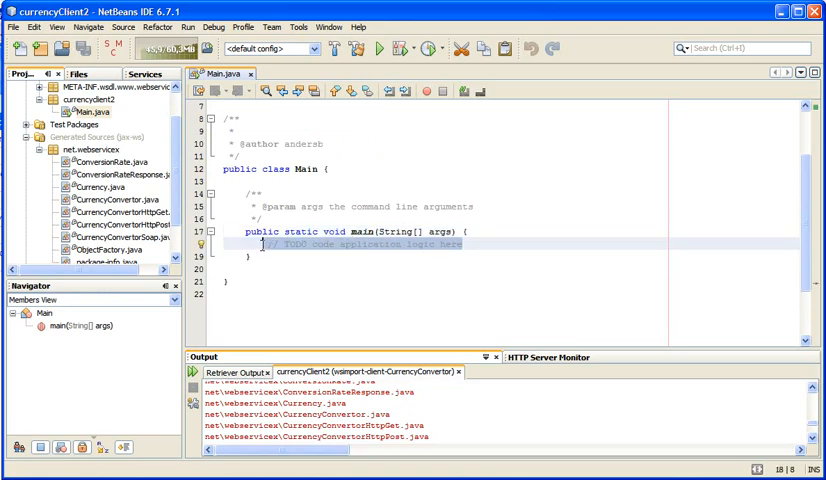
# Insert a call to CurrencyConvertorSoap12's ConversionRate operation into main
pyautogui.rightClick(290, 250)
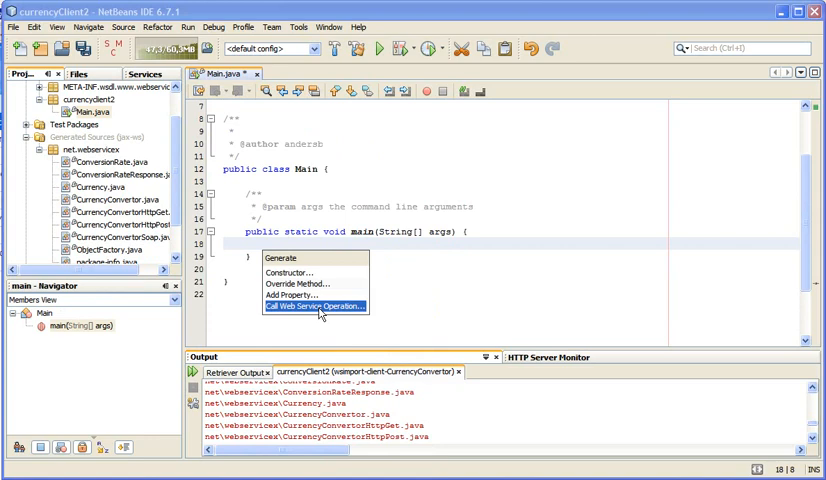
pyautogui.click(315, 306)
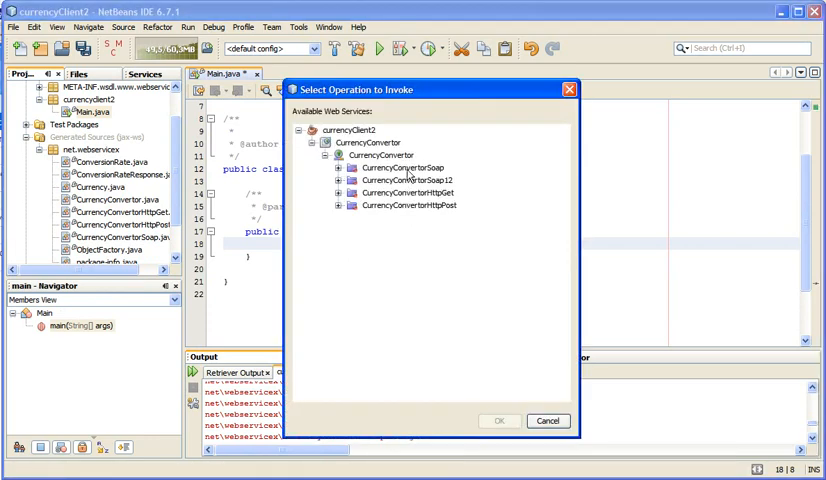
pyautogui.moveTo(353, 192)
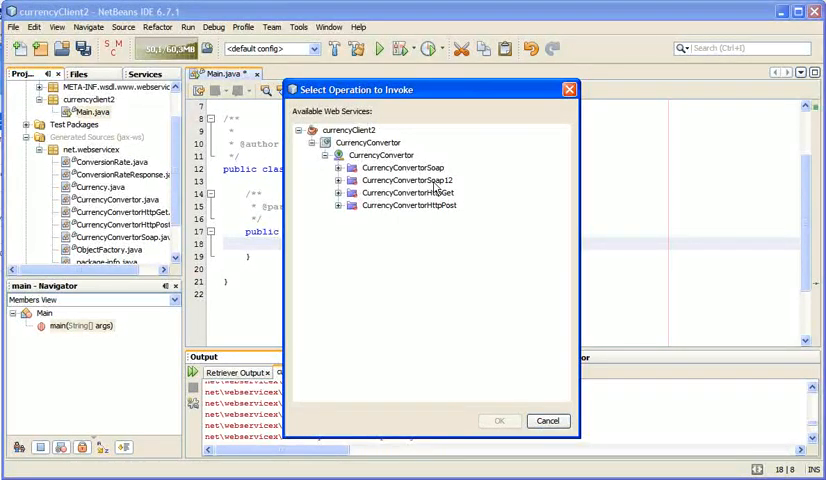
pyautogui.click(340, 180)
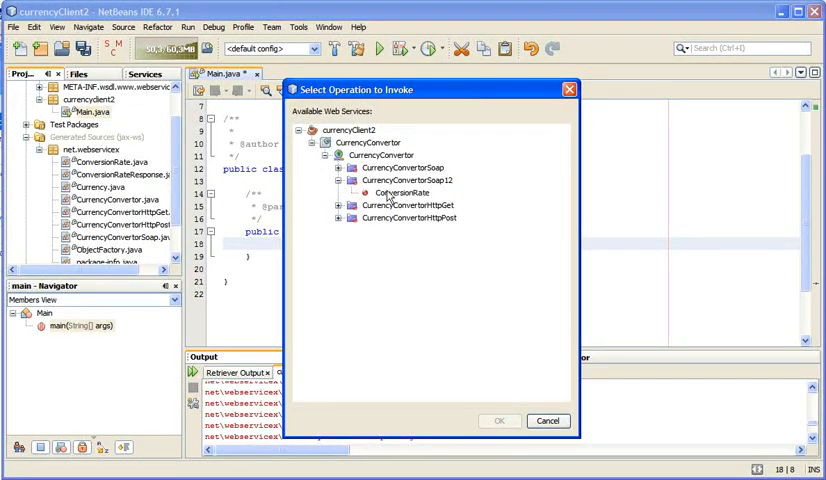
pyautogui.click(404, 193)
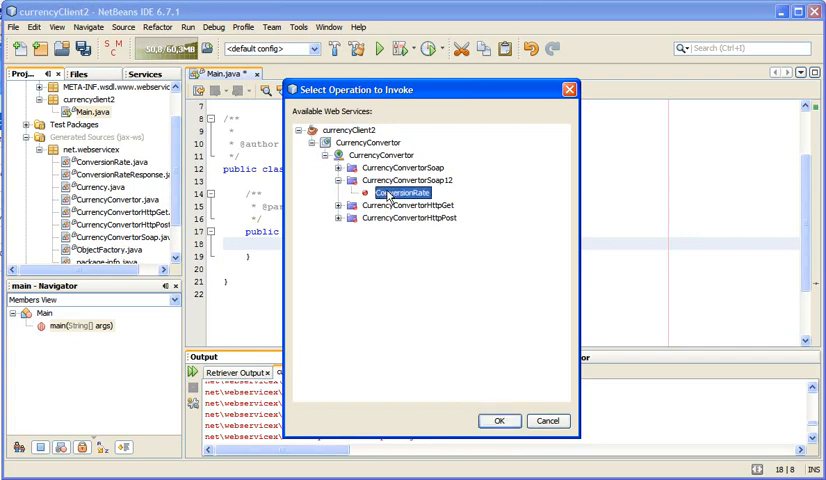
pyautogui.click(499, 420)
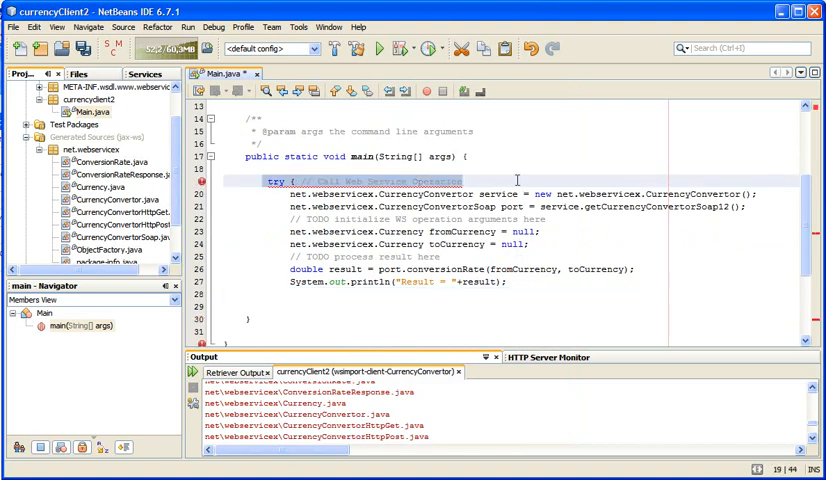
# Reformat the generated code and start replacing fromCurrency's null with a Currency constant
pyautogui.rightClick(517, 180)
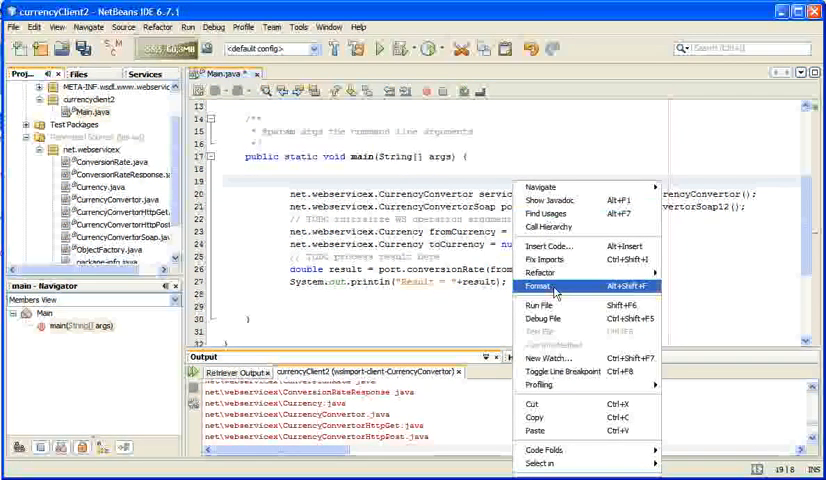
pyautogui.click(538, 287)
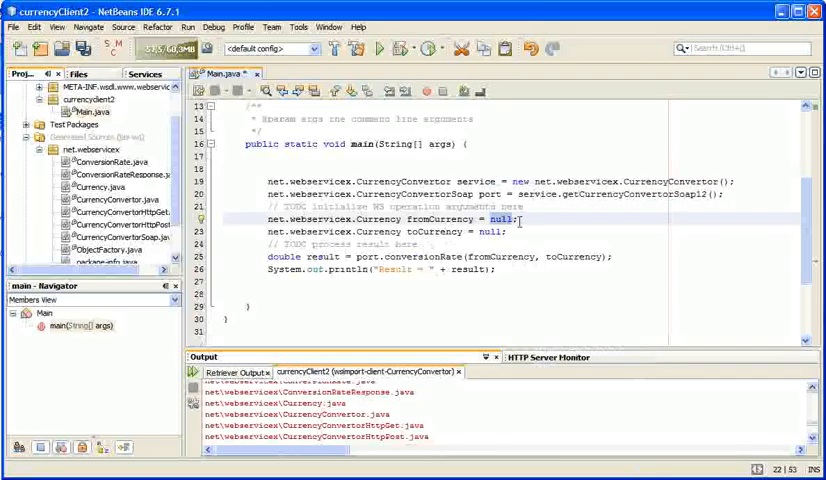
pyautogui.write('Cu')
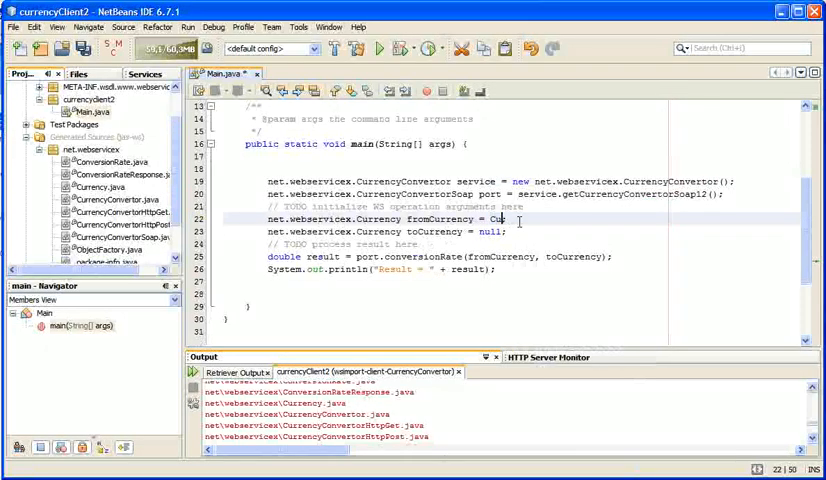
pyautogui.write('n')
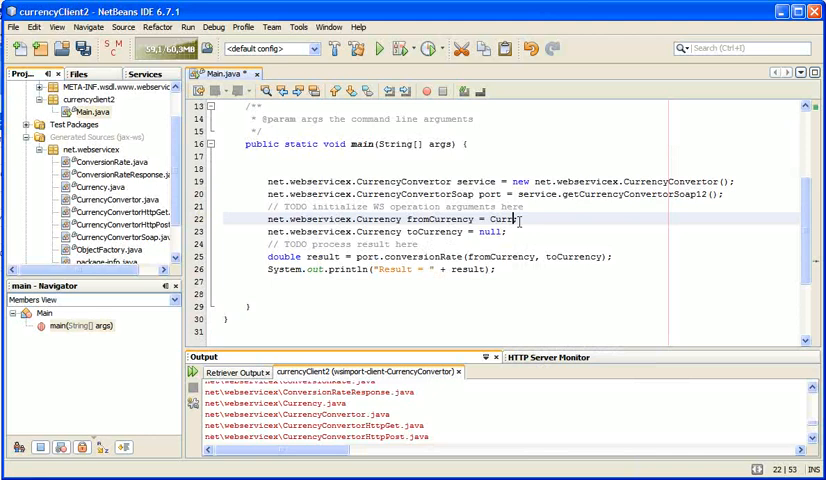
pyautogui.write('Curr')
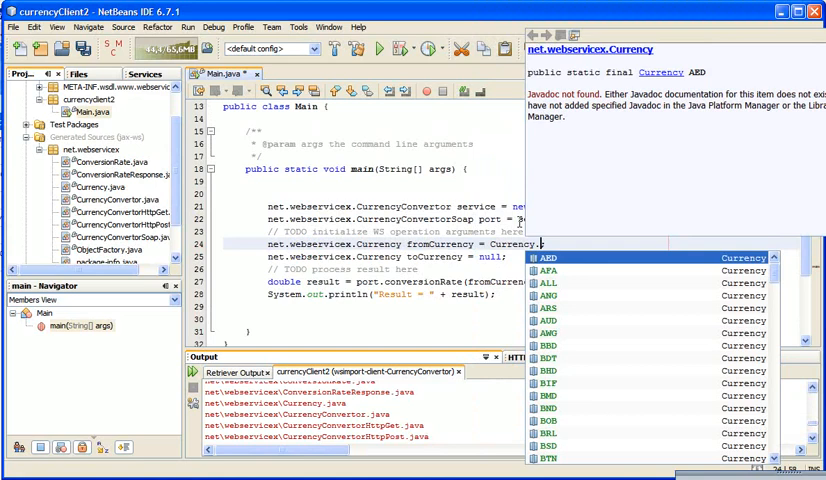
# Set fromCurrency to Currency.USD and toCurrency to Currency.DKK, then build the project
pyautogui.write('USD;')
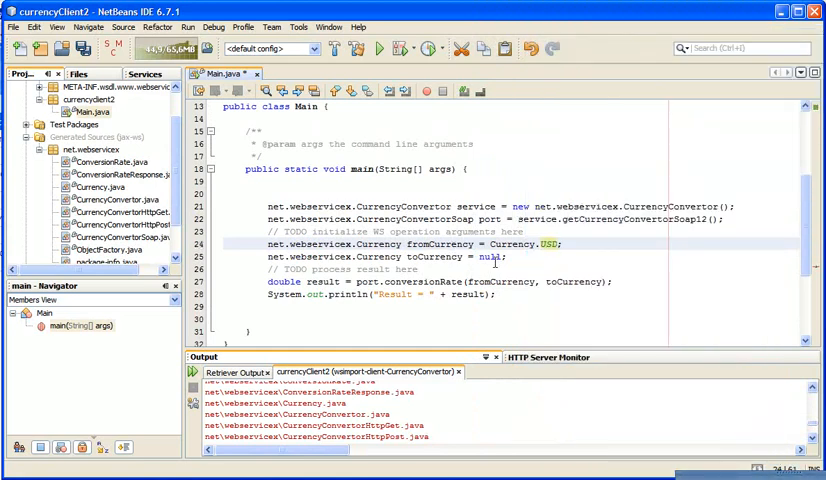
pyautogui.write('Currency.DKK')
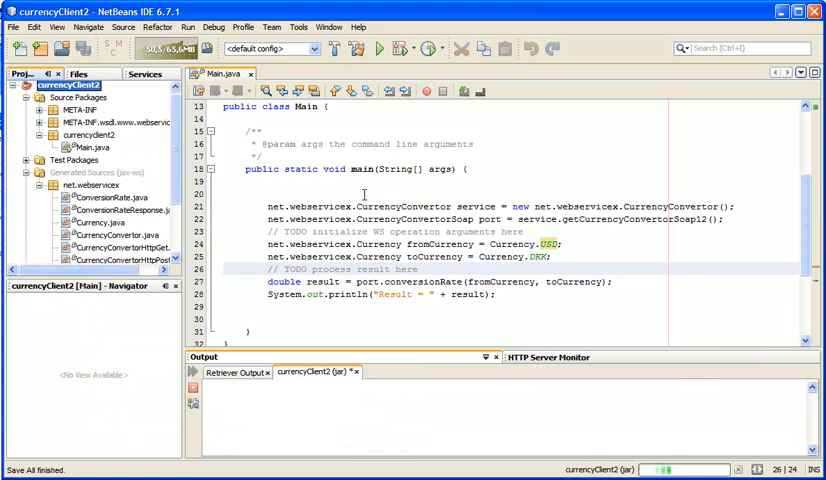
pyautogui.click(350, 48)
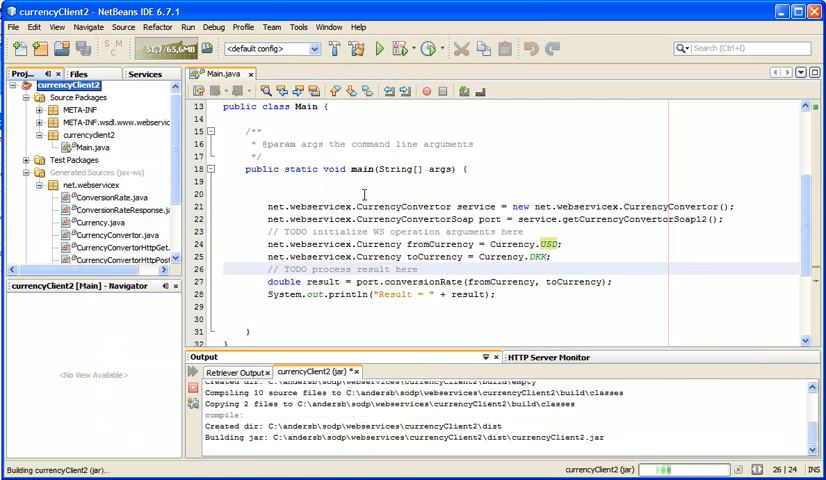